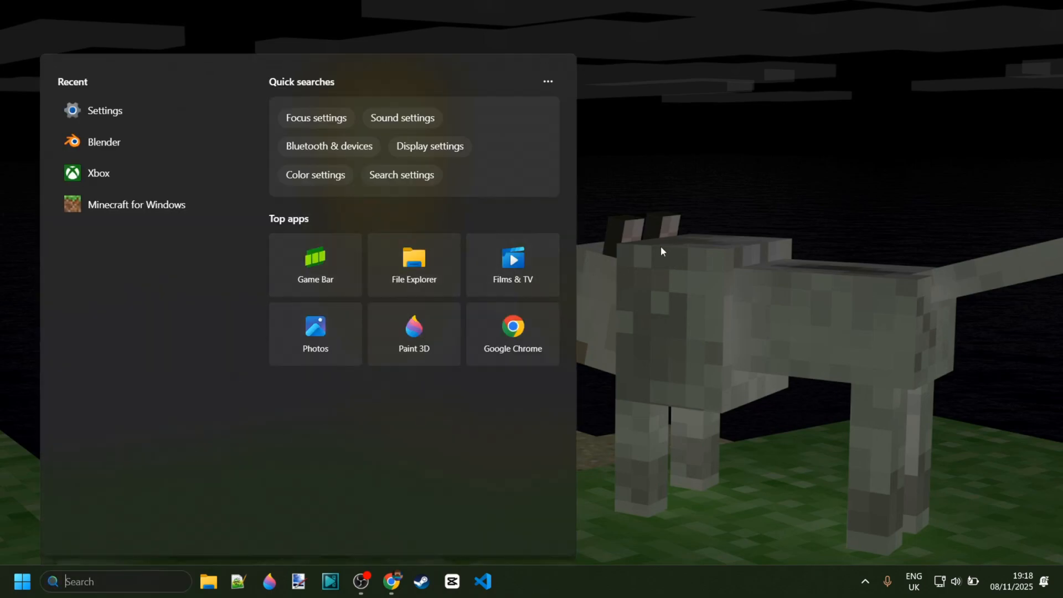
# Search Start for 'minecraft for Windows' and bring up the best match's Uninstall option.
pyautogui.write('minecraft for Windows')
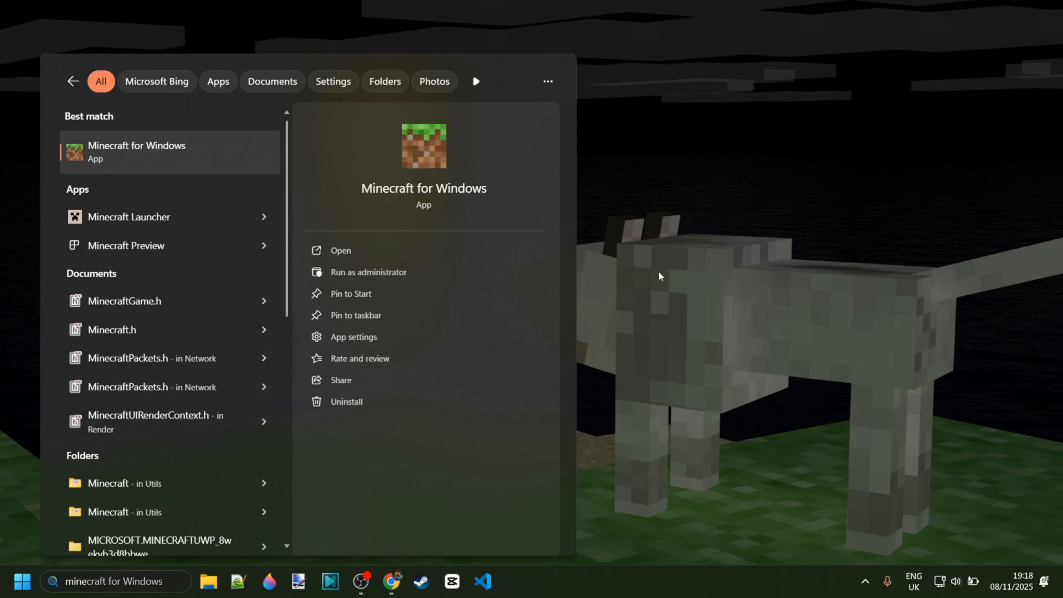
pyautogui.moveTo(504, 181)
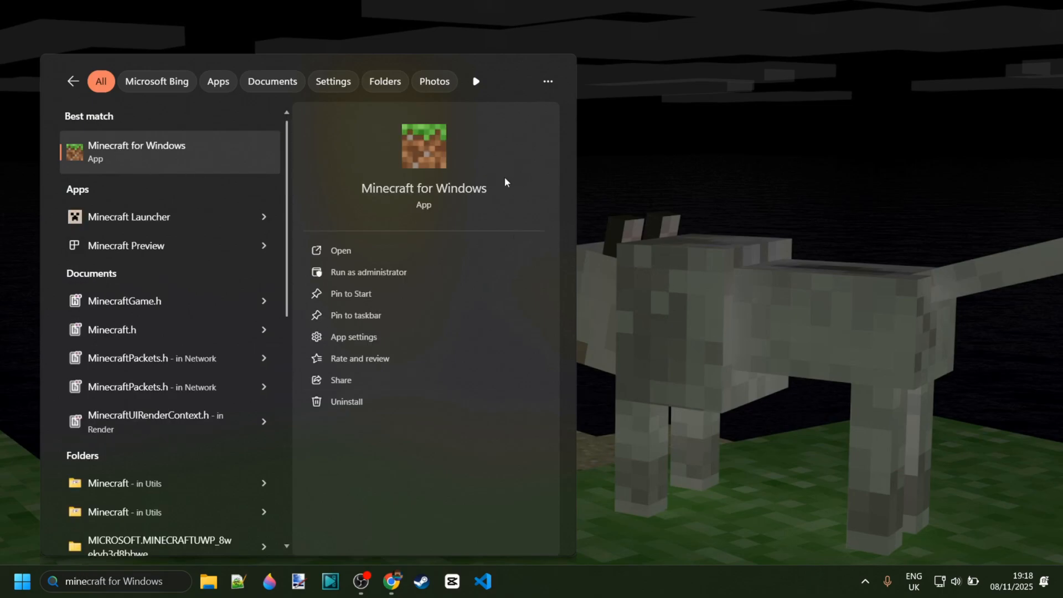
pyautogui.rightClick(135, 152)
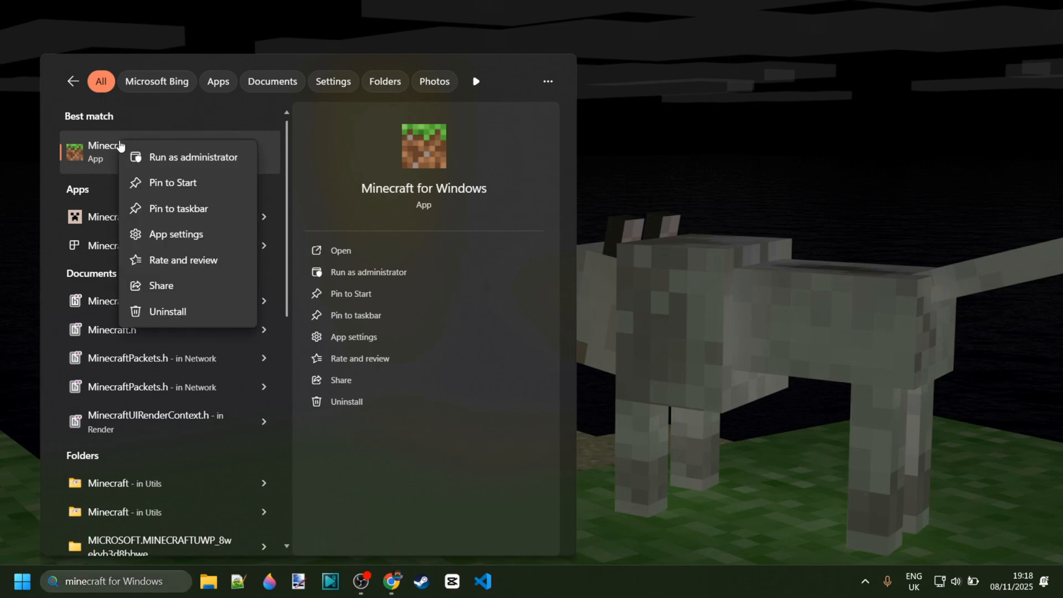
pyautogui.moveTo(175, 316)
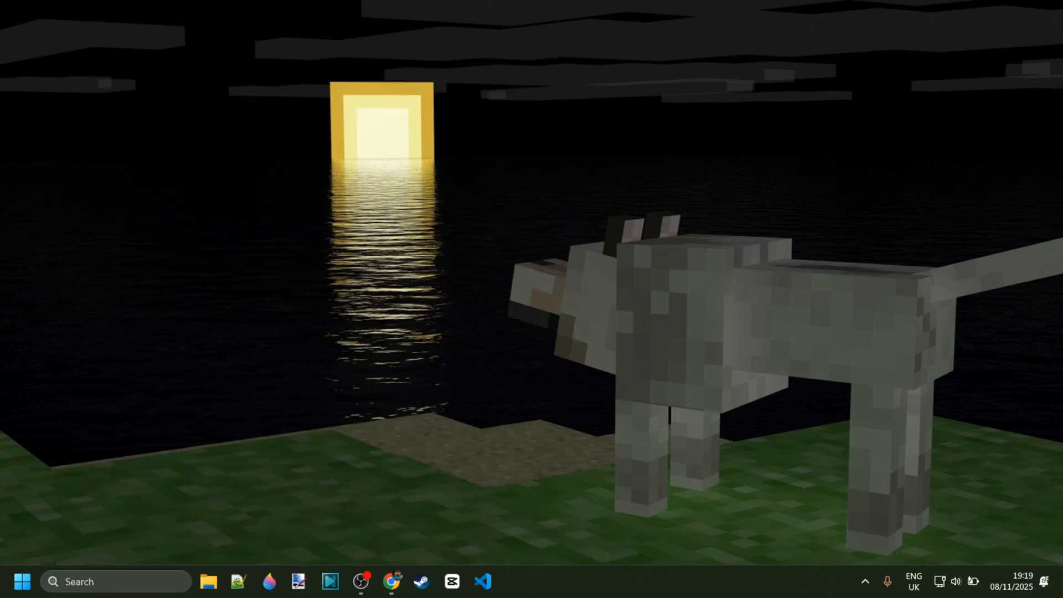
pyautogui.moveTo(876, 184)
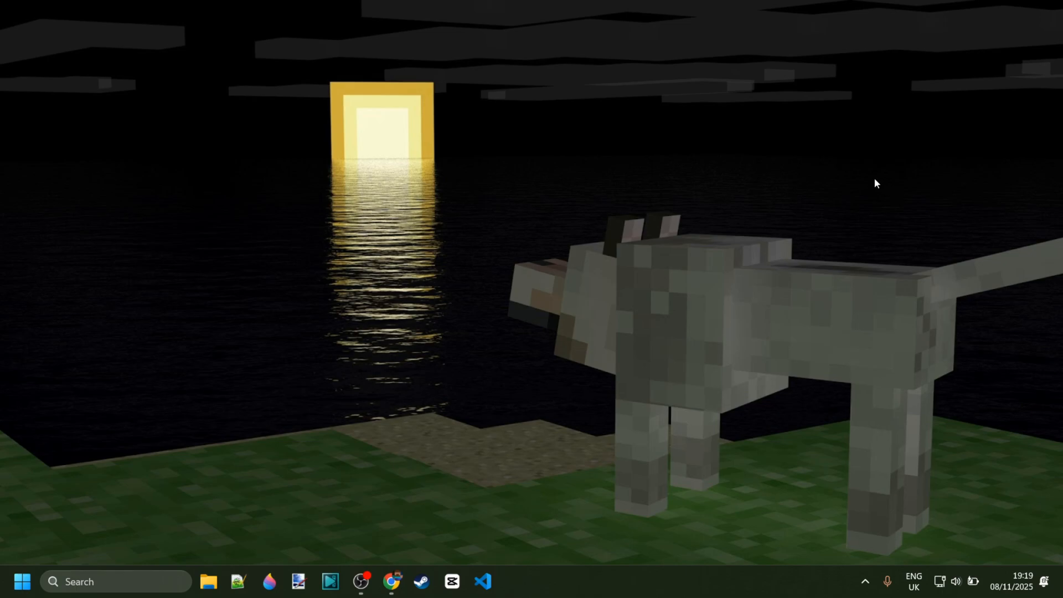
# Enter 'appdata' in the Run dialog so the appdata suggestion appears.
pyautogui.write('appdata')
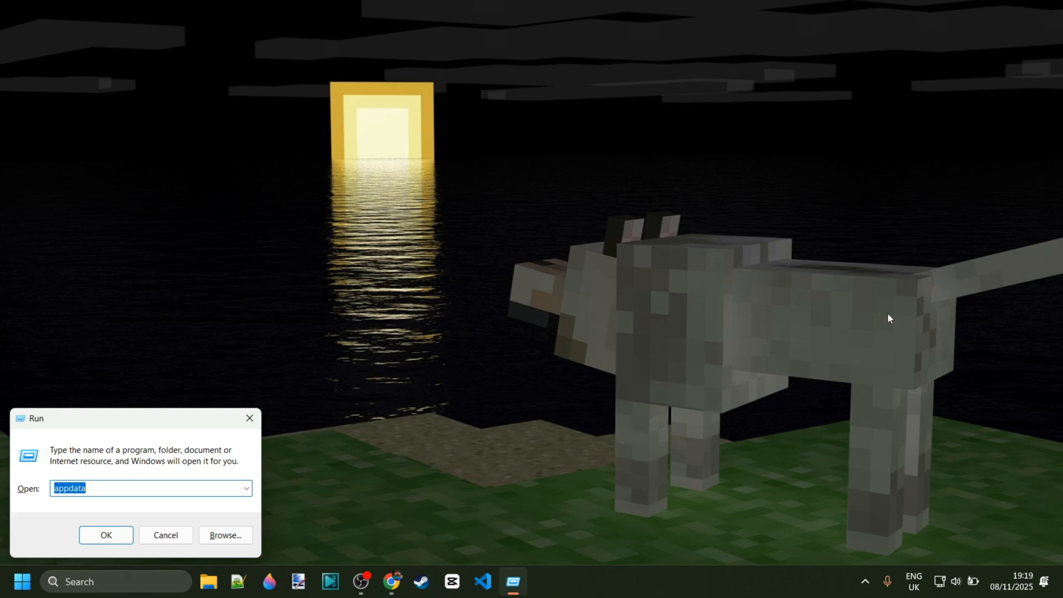
pyautogui.write('appdat')
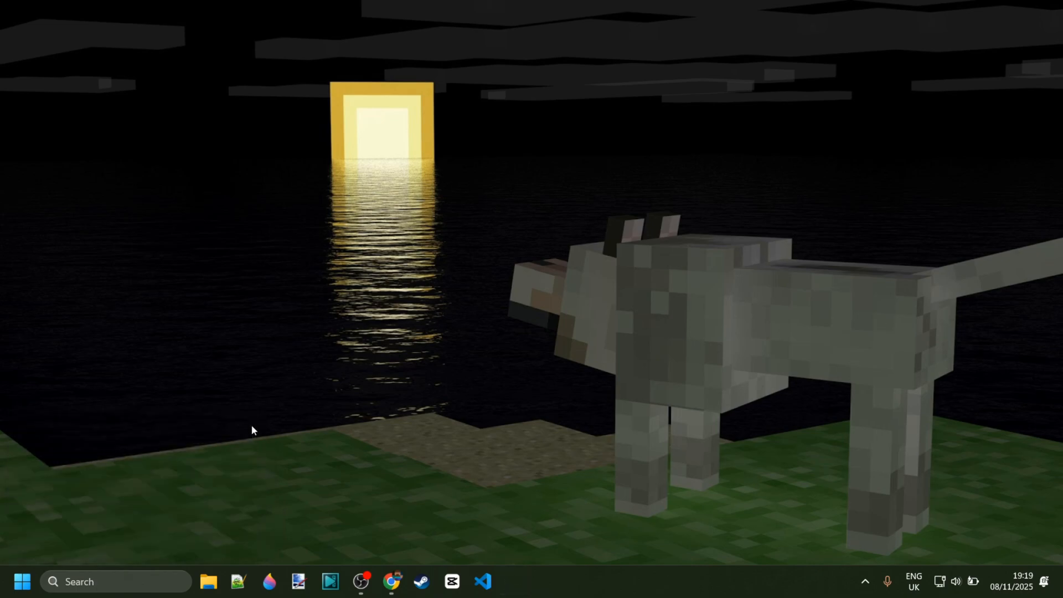
pyautogui.write('appdata')
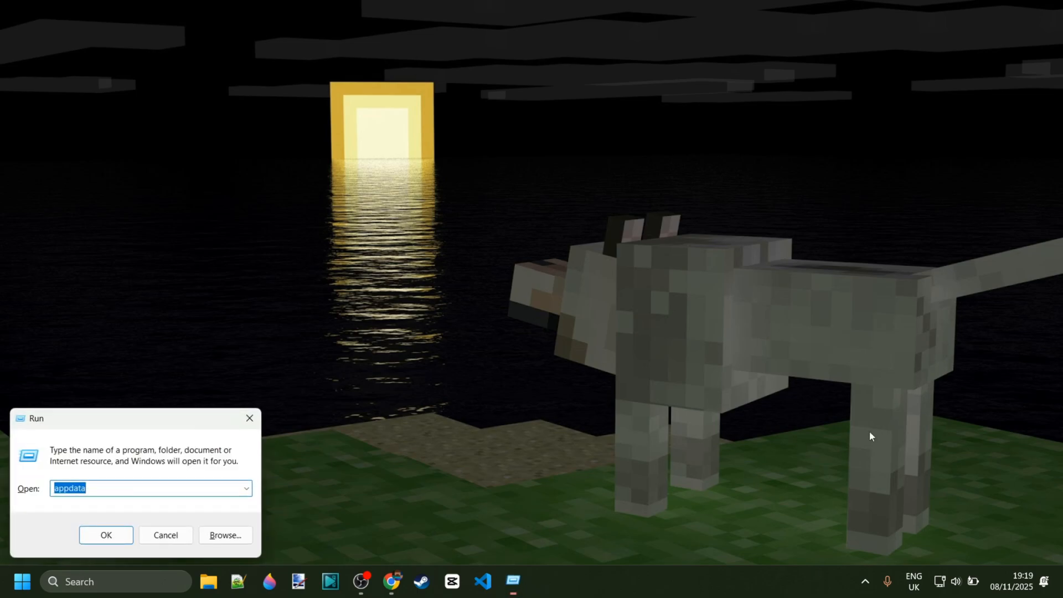
pyautogui.write('app')
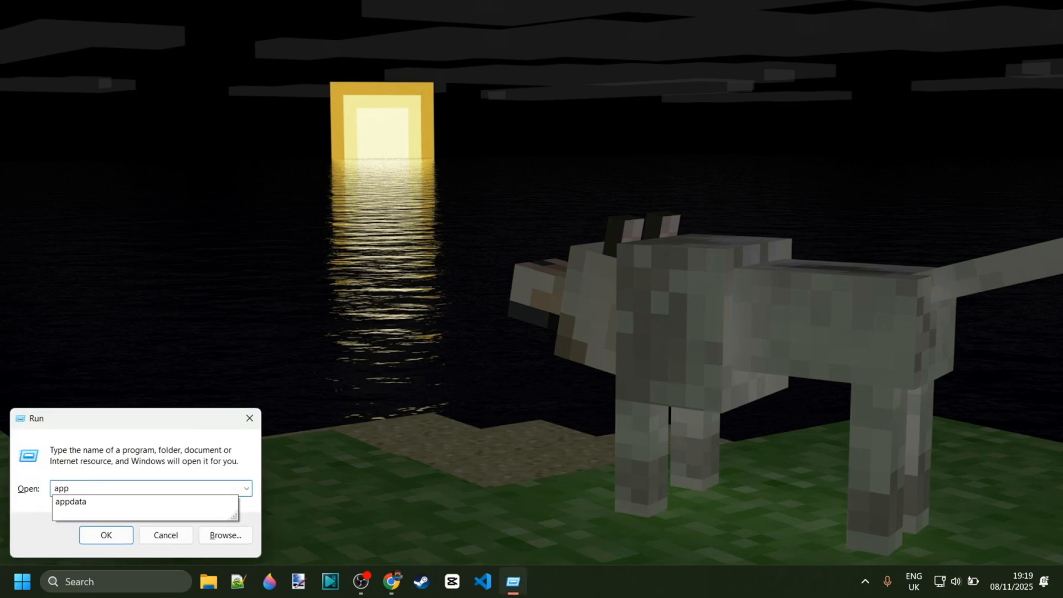
# Open AppData\Local\Packages and select the MICROSOFT.MINECRAFTUWP_8wekyb3d8bbwe folder.
pyautogui.click(105, 535)
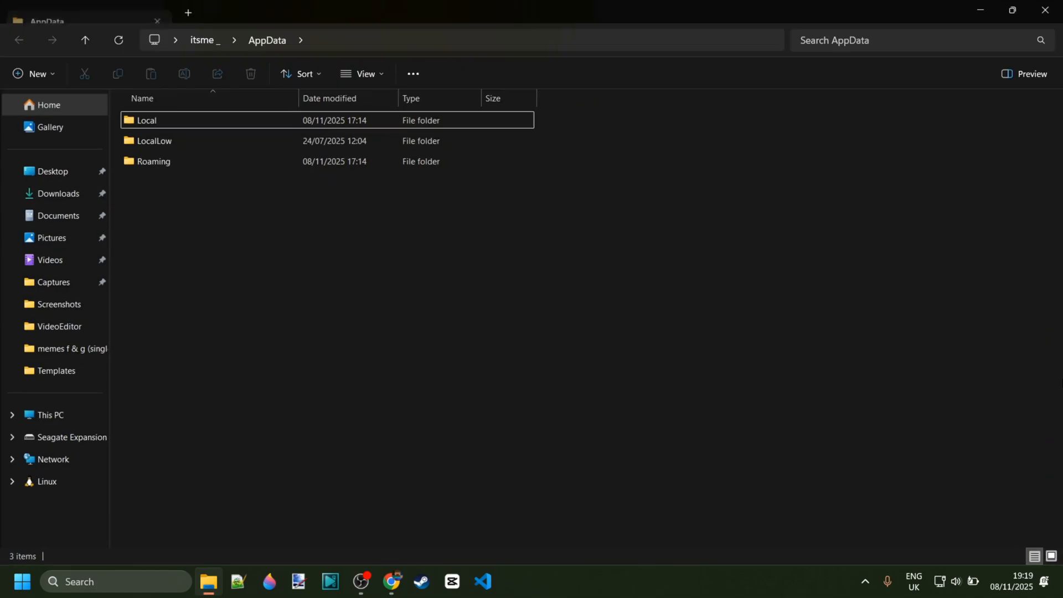
pyautogui.click(147, 121)
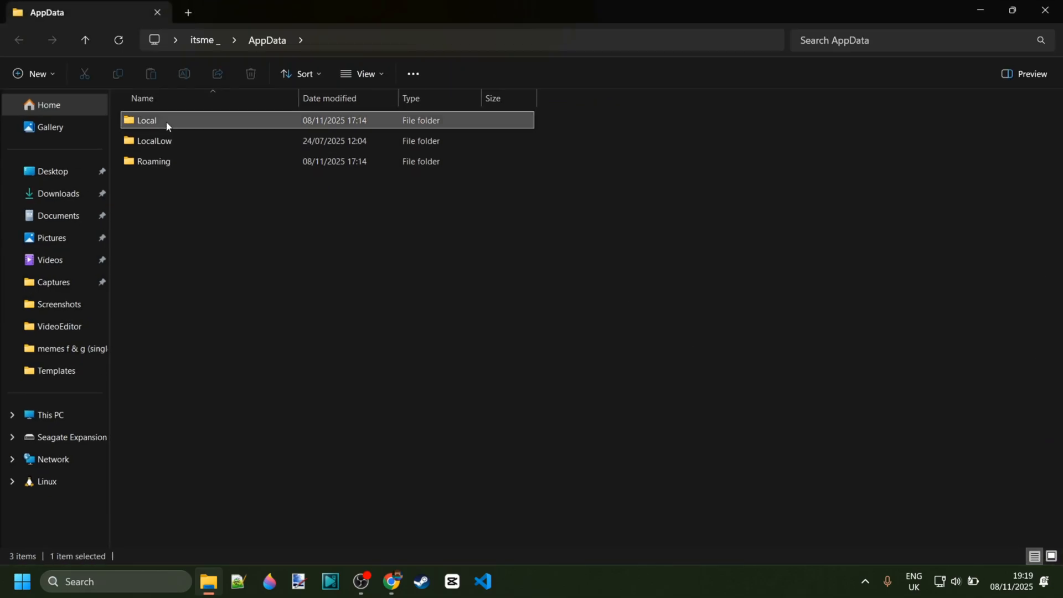
pyautogui.doubleClick(146, 120)
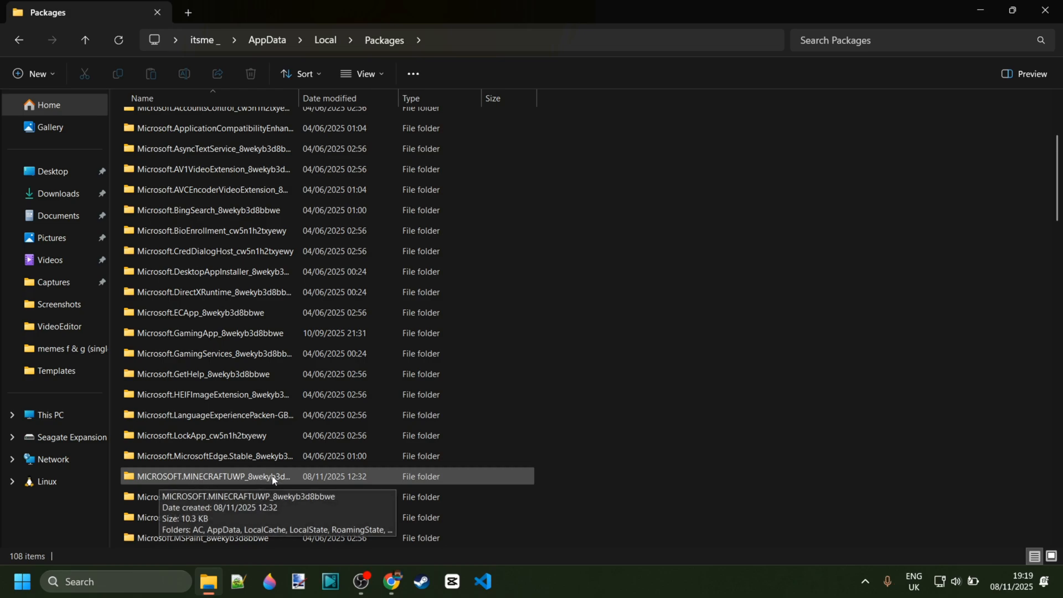
pyautogui.moveTo(251, 485)
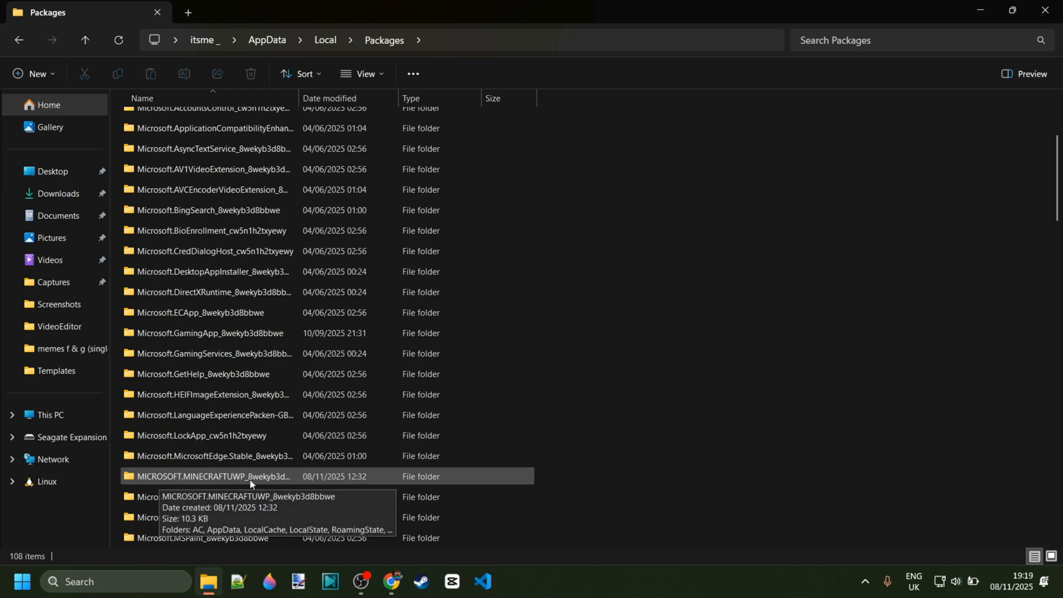
pyautogui.click(210, 476)
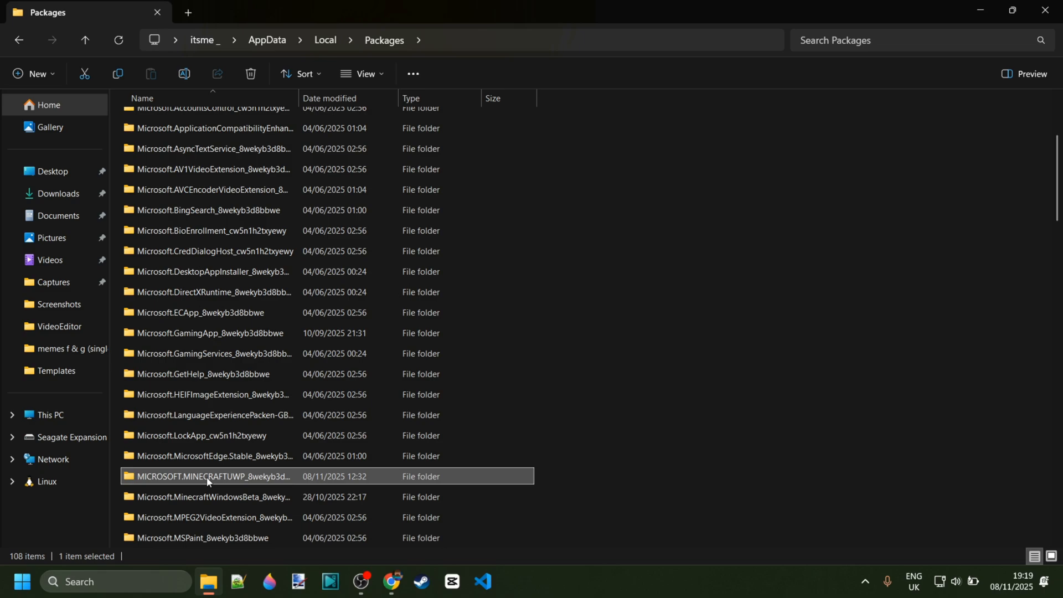
pyautogui.moveTo(718, 422)
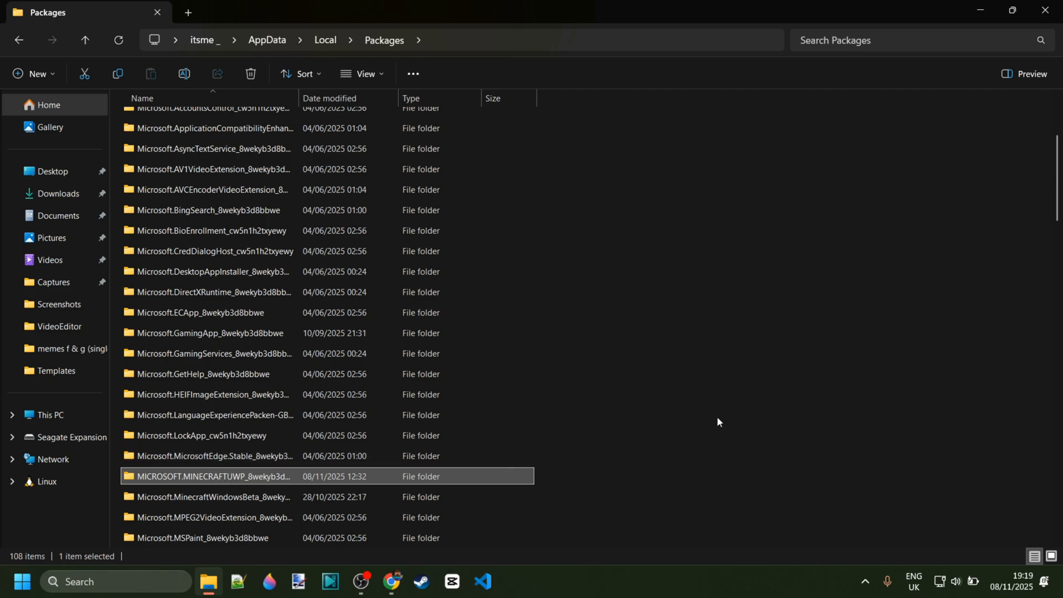
pyautogui.moveTo(749, 412)
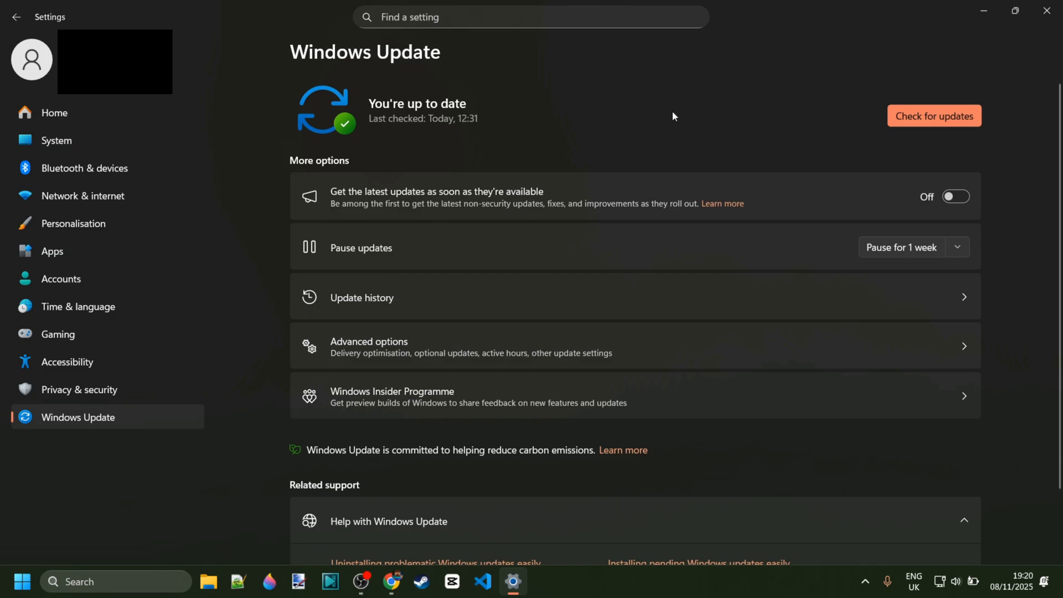
pyautogui.moveTo(822, 103)
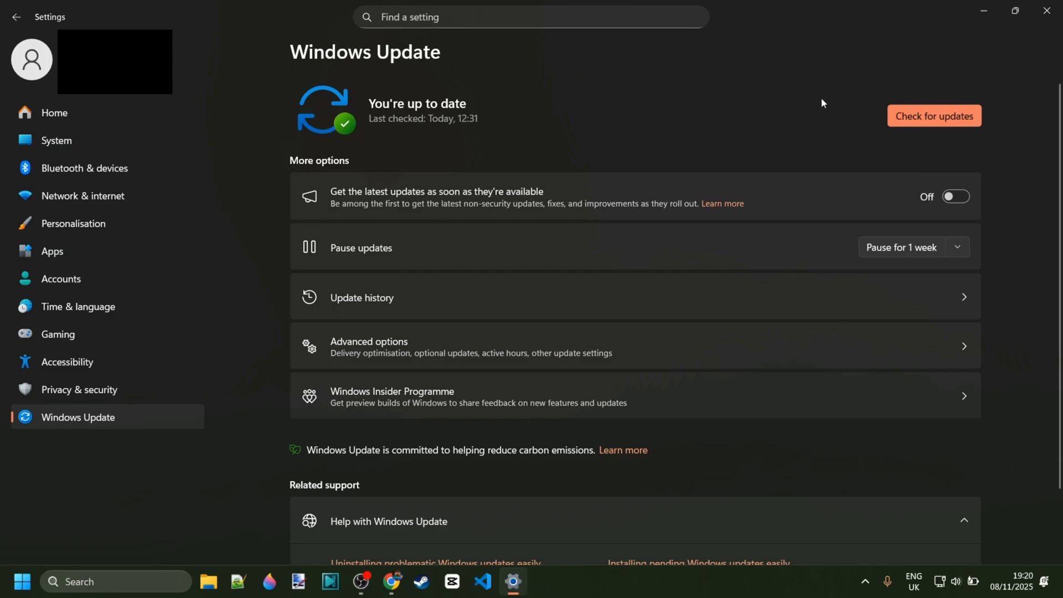
# Run Check for updates in Settings > Windows Update.
pyautogui.click(933, 115)
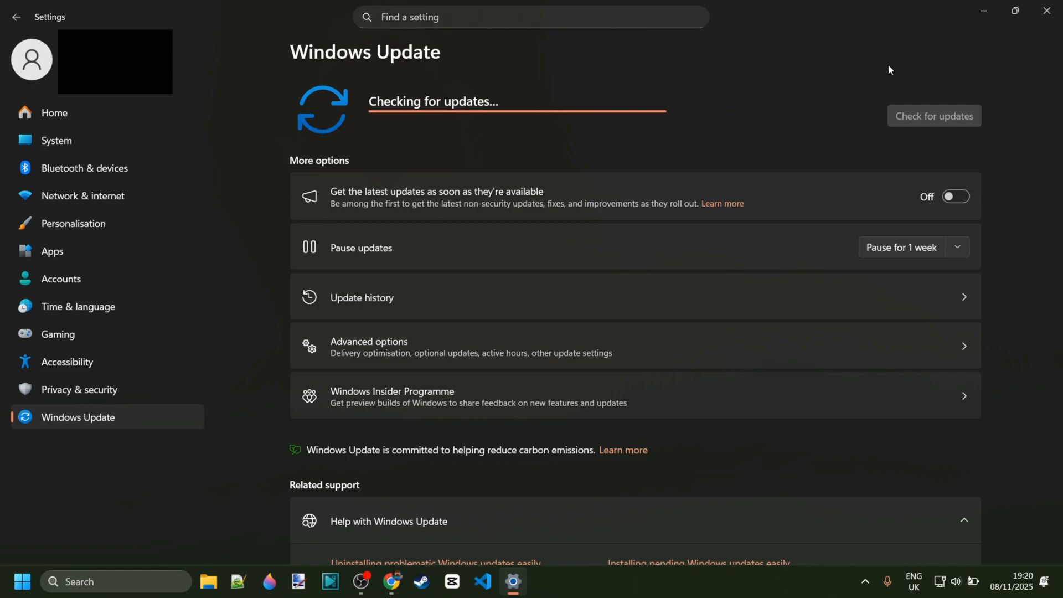
pyautogui.moveTo(722, 76)
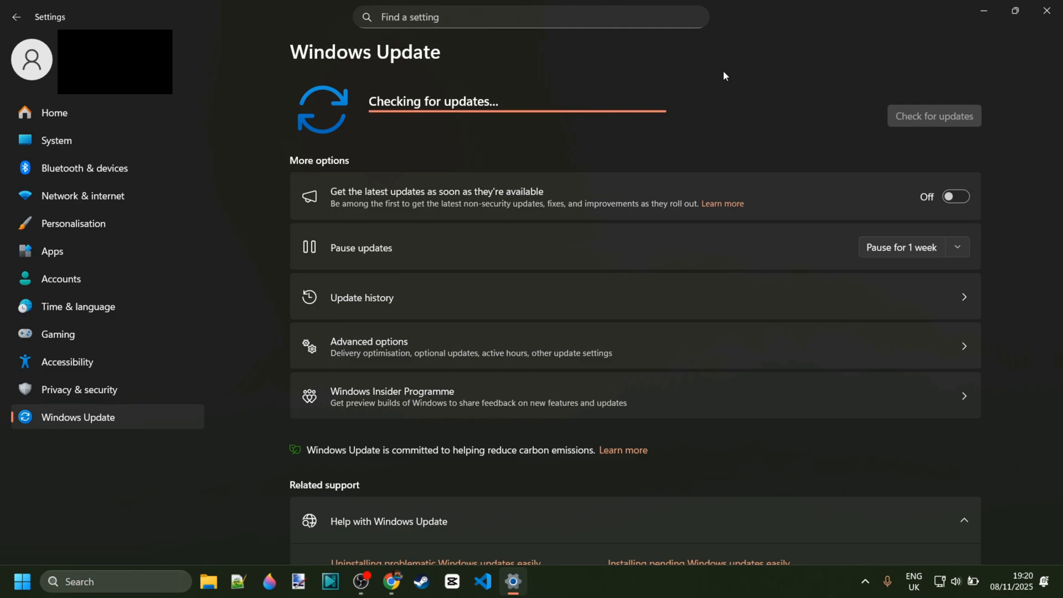
pyautogui.moveTo(828, 63)
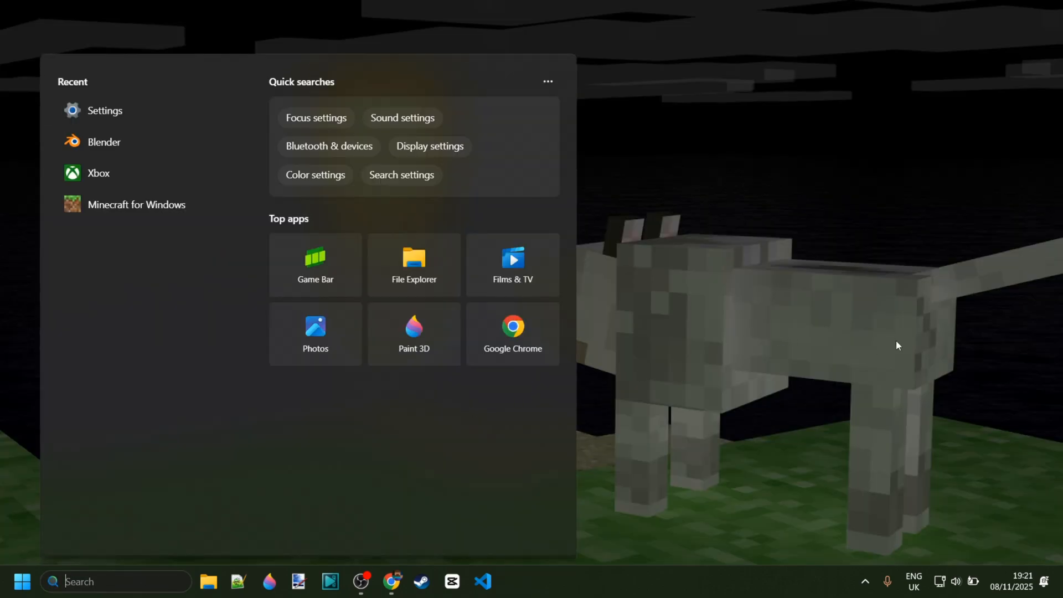
# Open Command Prompt via 'cmd' and run wsreset.exe.
pyautogui.write('cmd')
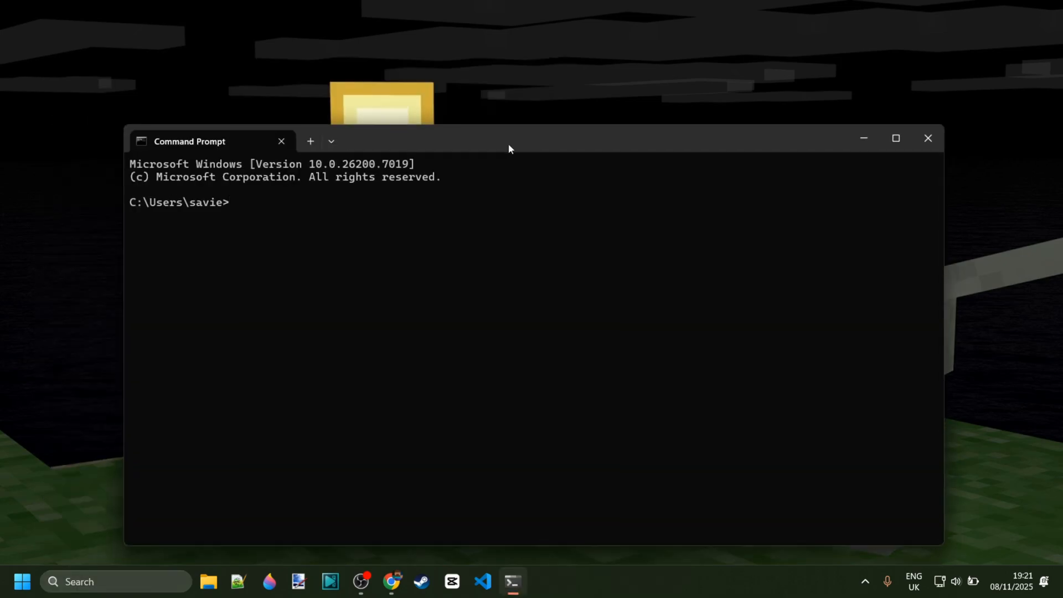
pyautogui.write('w')
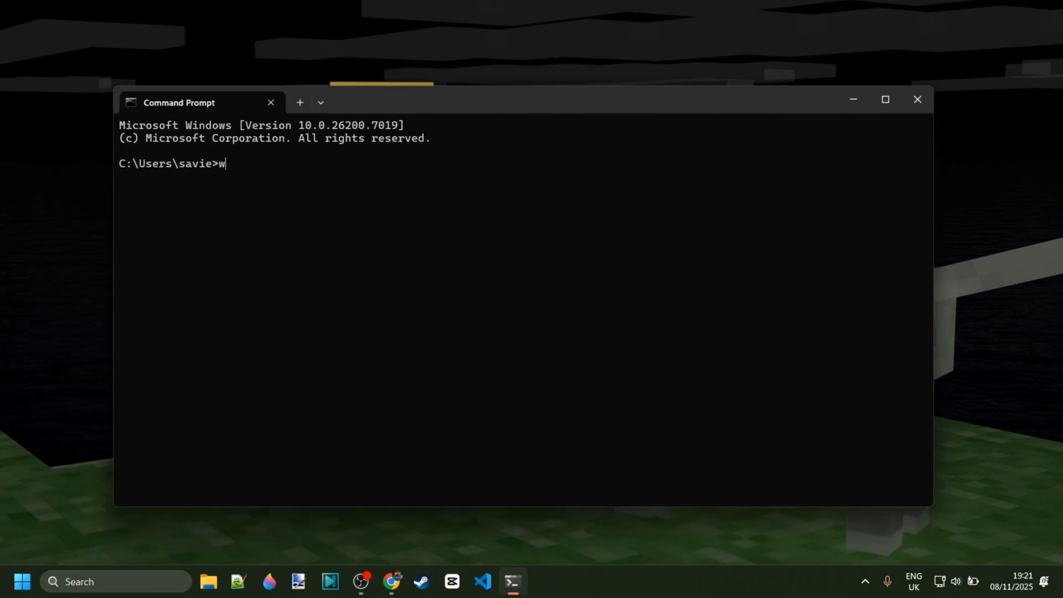
pyautogui.write('sreset')
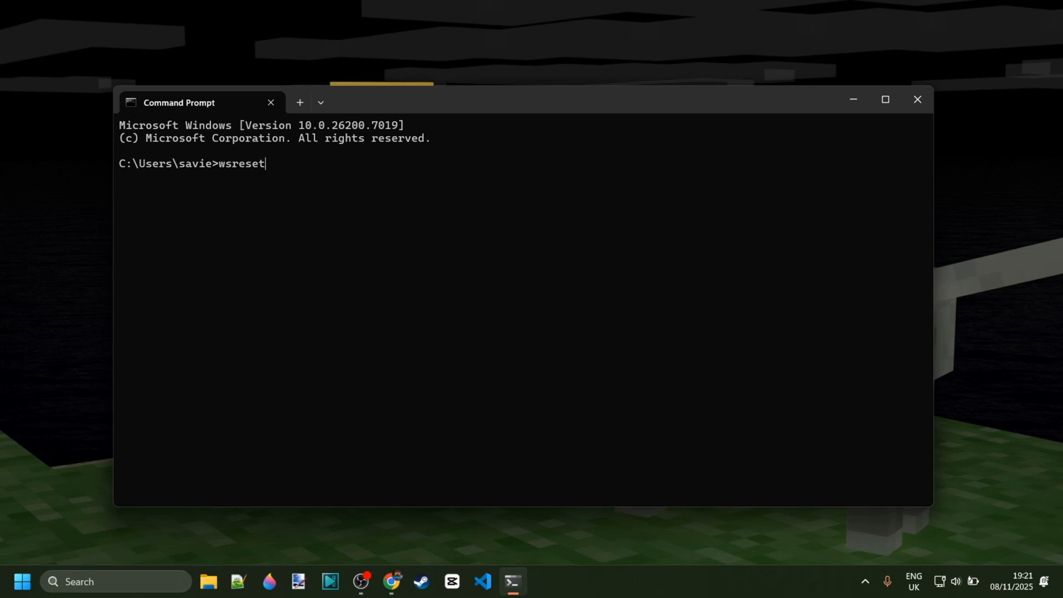
pyautogui.write('.exe')
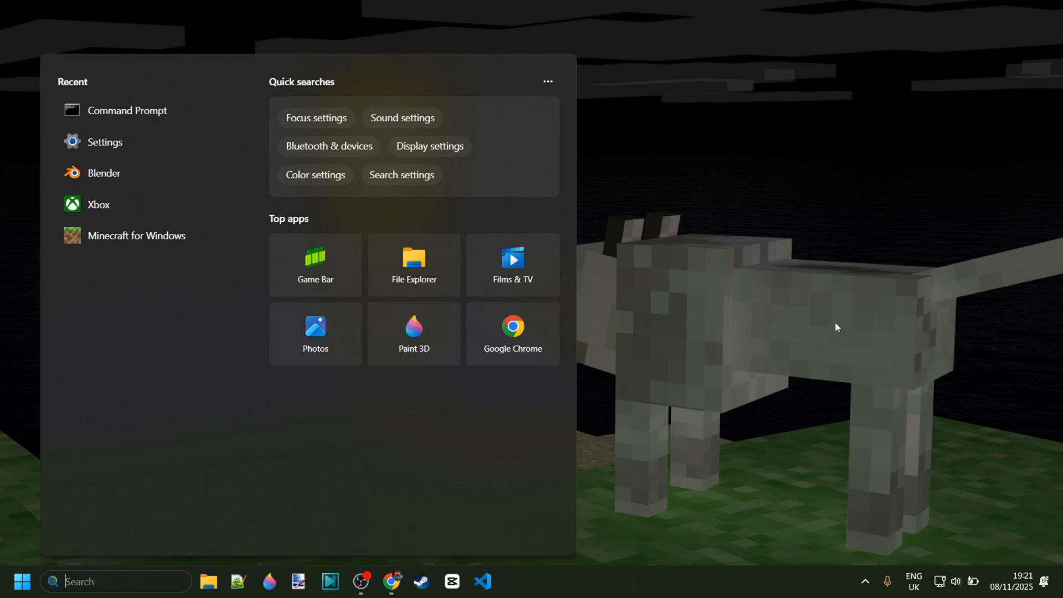
# Launch Microsoft Store from the 'st' Start search results.
pyautogui.write('st')
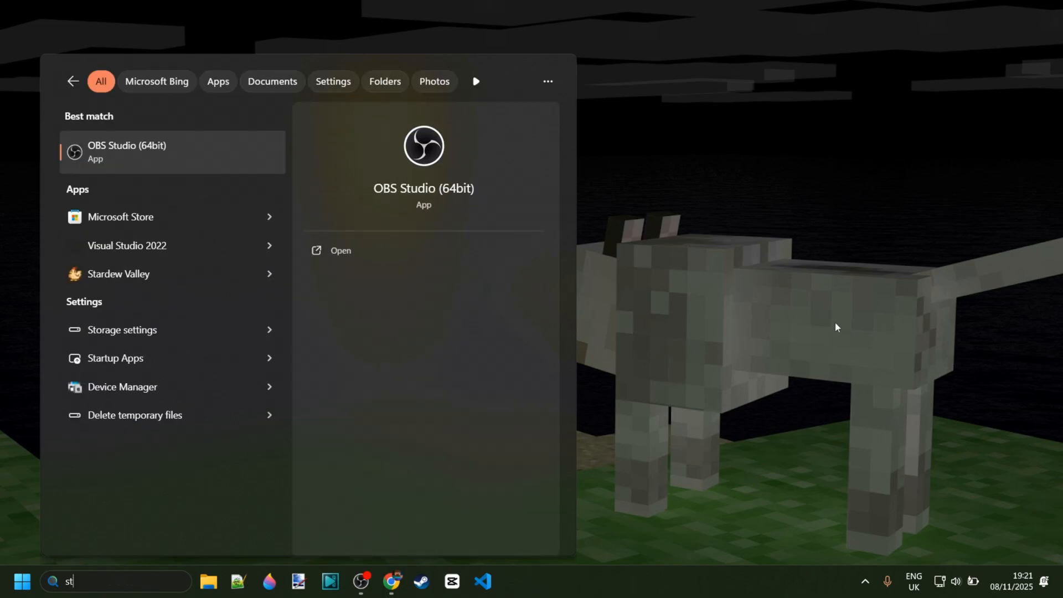
pyautogui.click(121, 216)
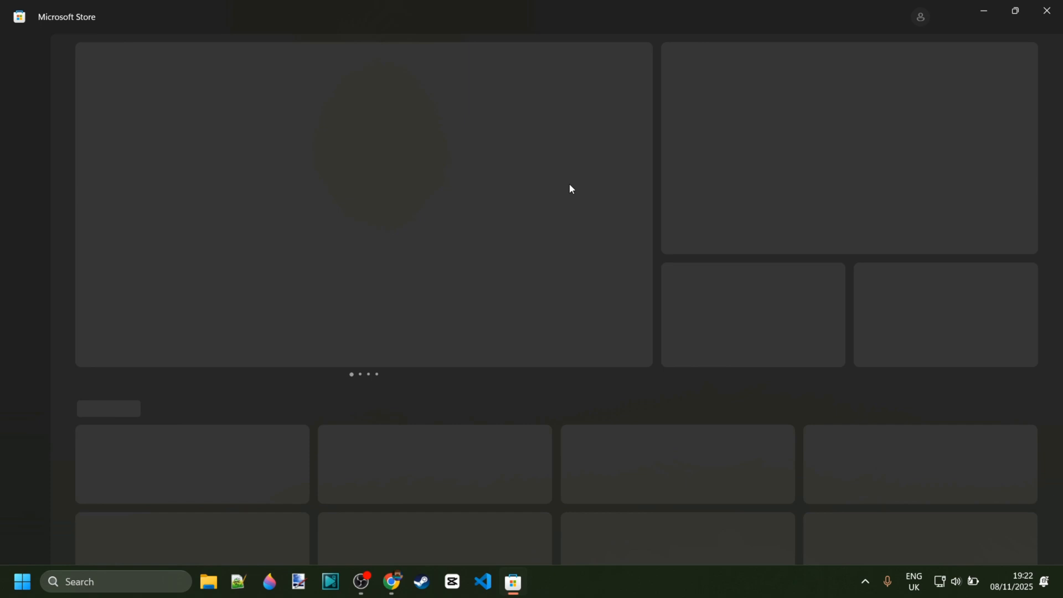